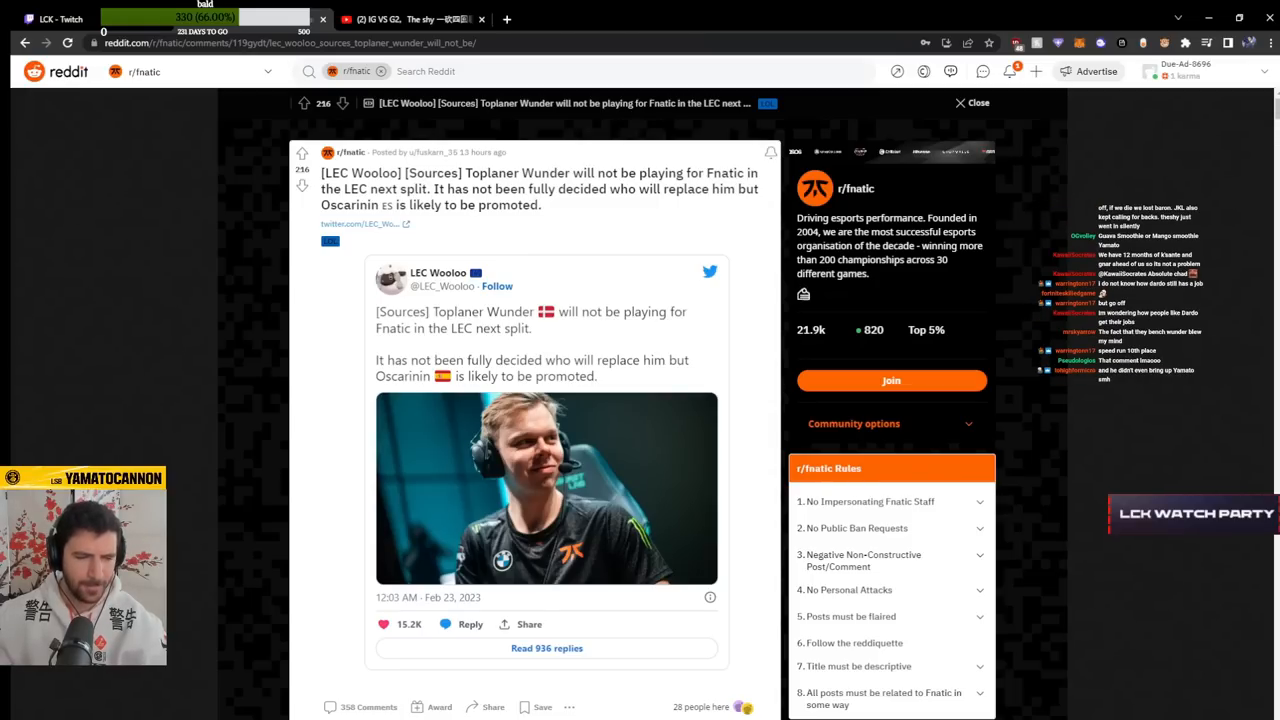
{"action": "scroll", "scroll_direction": "down", "scroll_amount": 3}
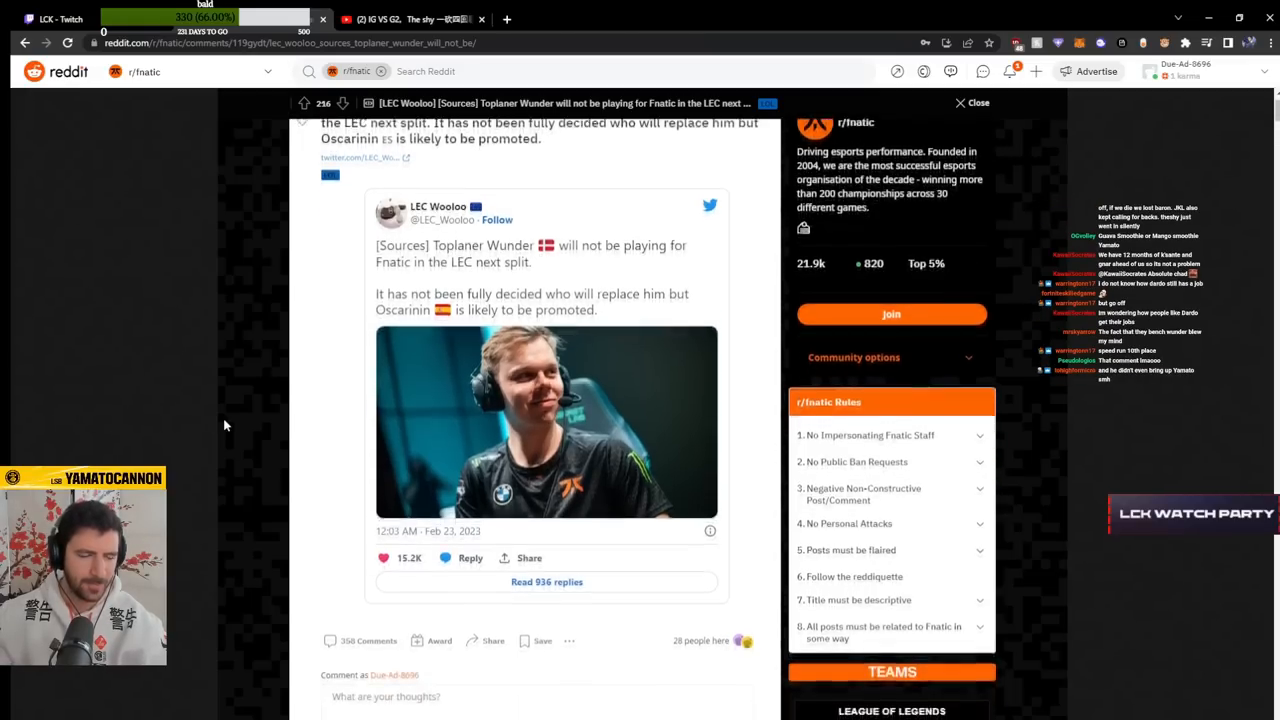
{"action": "mouse_move", "coordinate": [746, 320]}
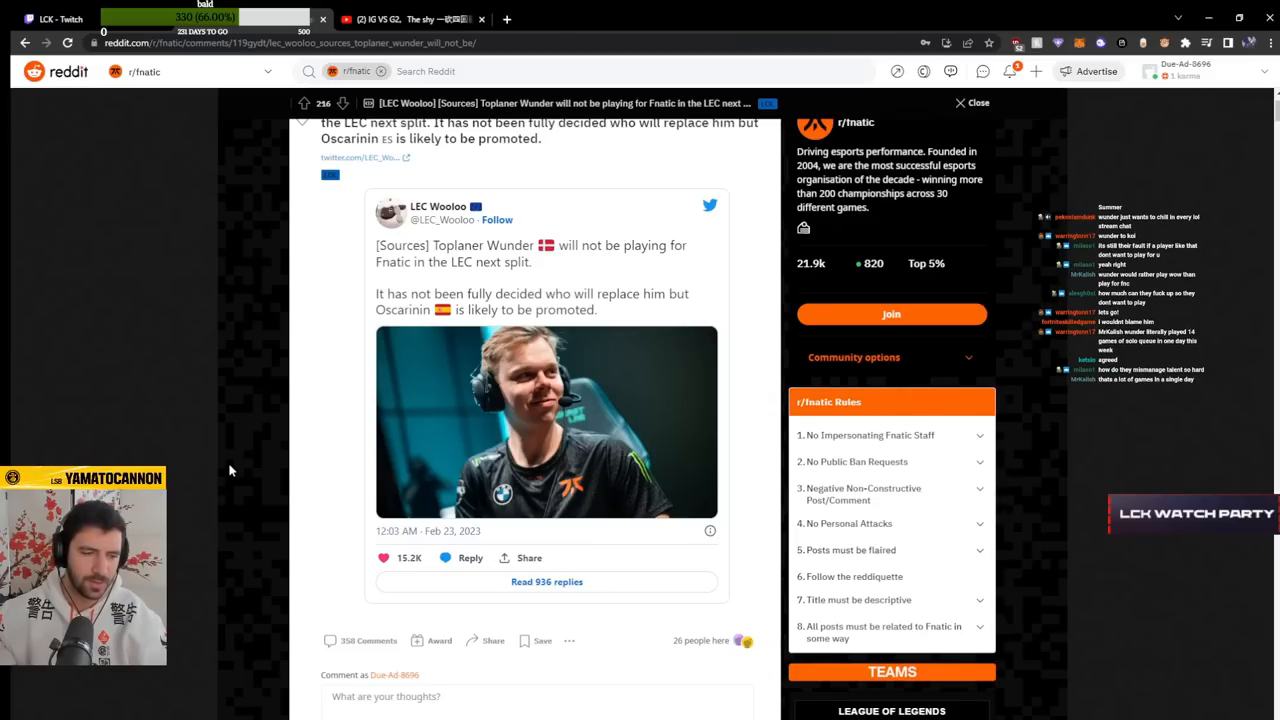
{"action": "scroll", "scroll_direction": "down", "scroll_amount": 3}
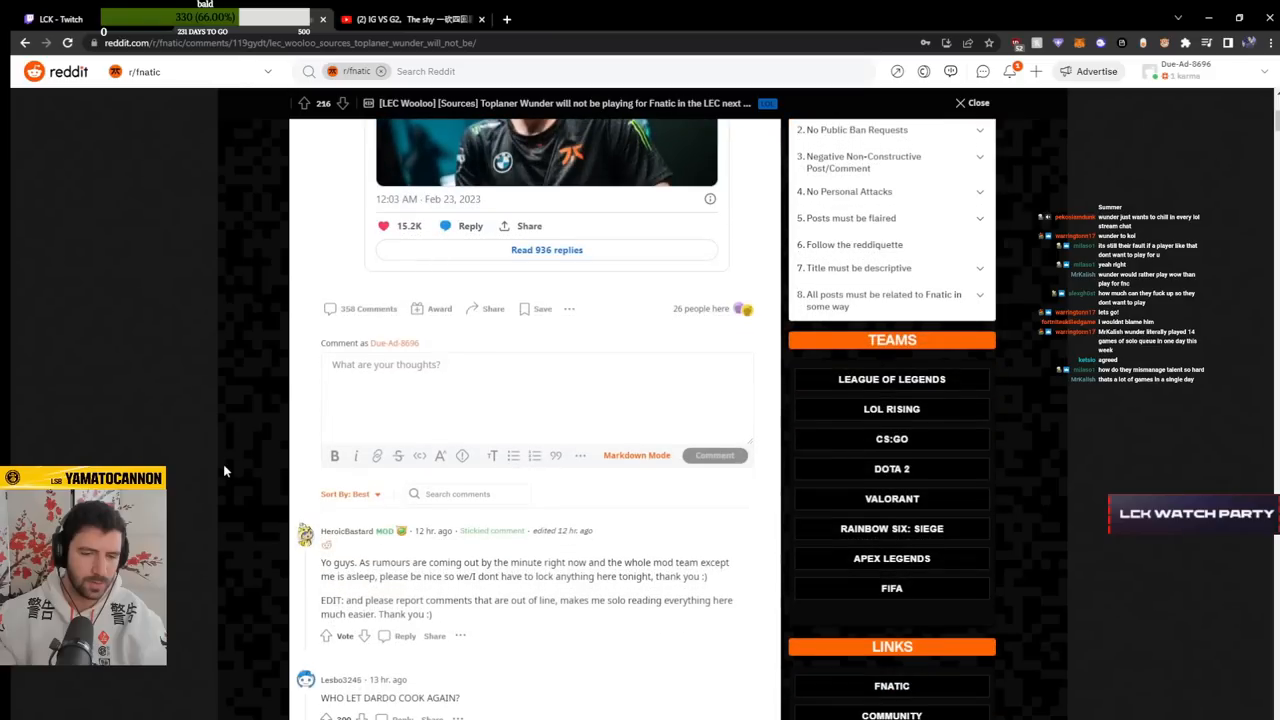
{"action": "scroll", "scroll_direction": "down", "scroll_amount": 3}
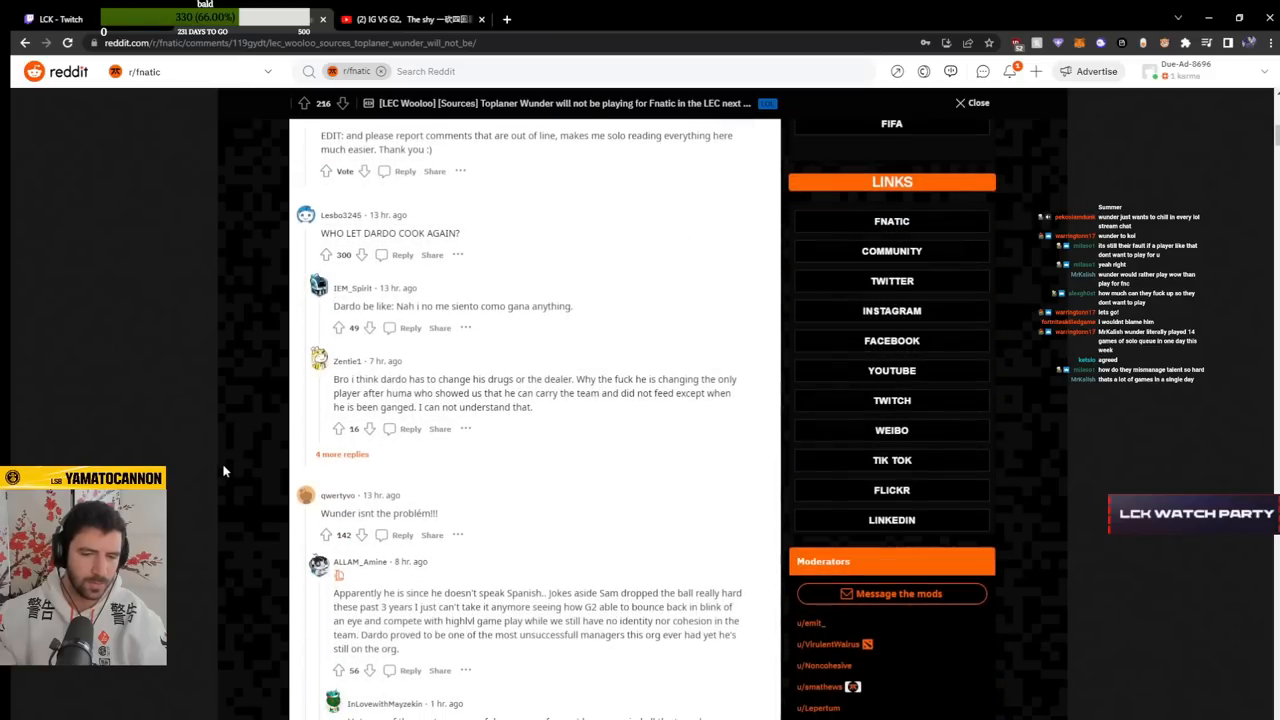
{"action": "scroll", "scroll_direction": "down", "scroll_amount": 3}
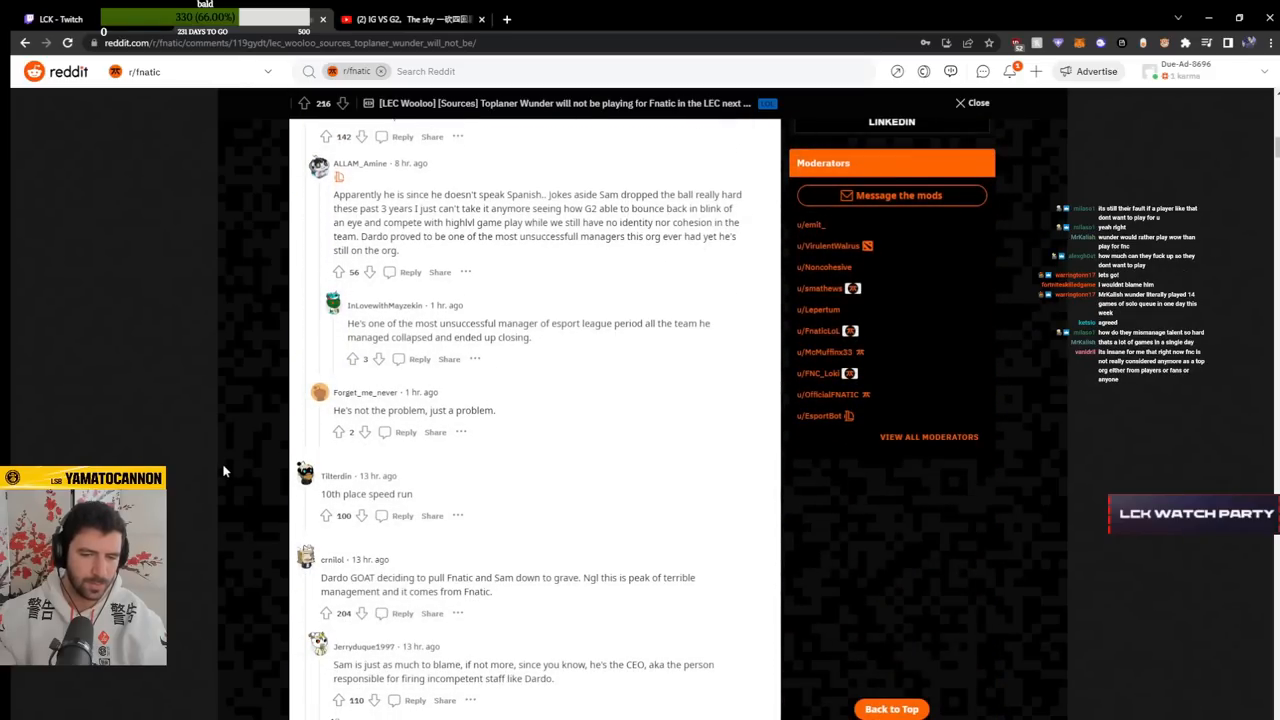
{"action": "scroll", "scroll_direction": "down", "scroll_amount": 3}
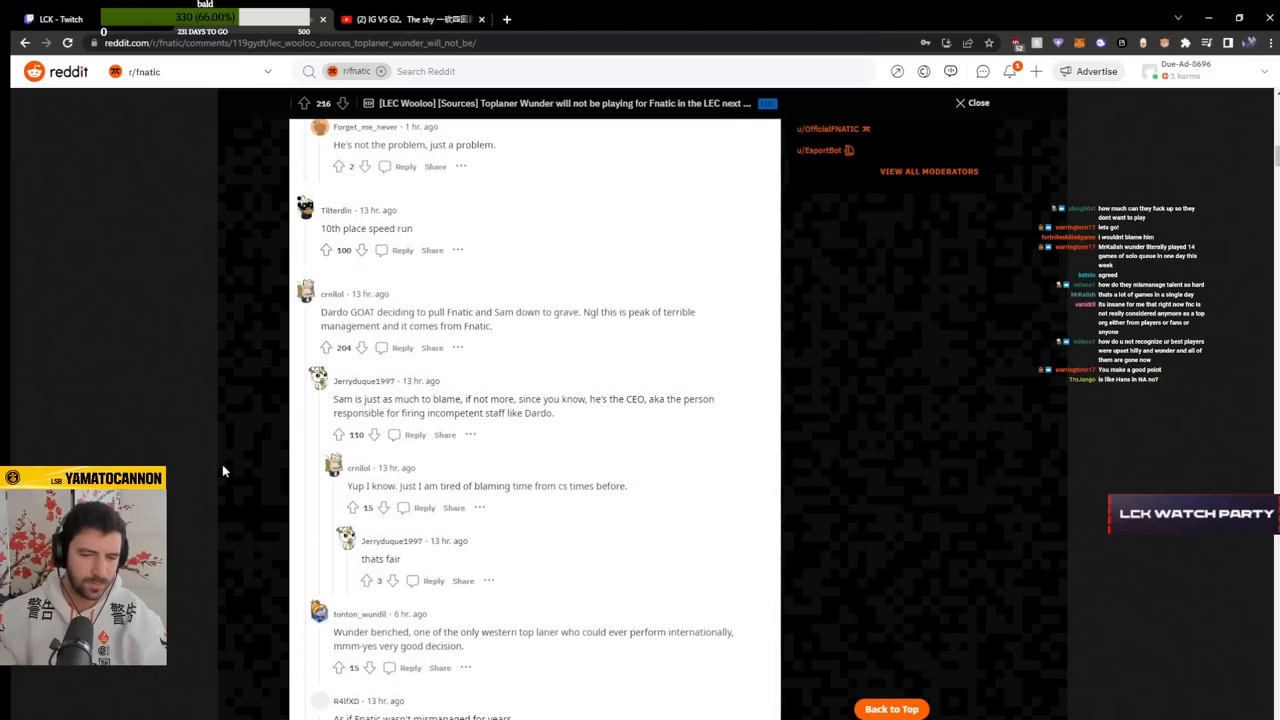
{"action": "scroll", "scroll_direction": "down", "scroll_amount": 3}
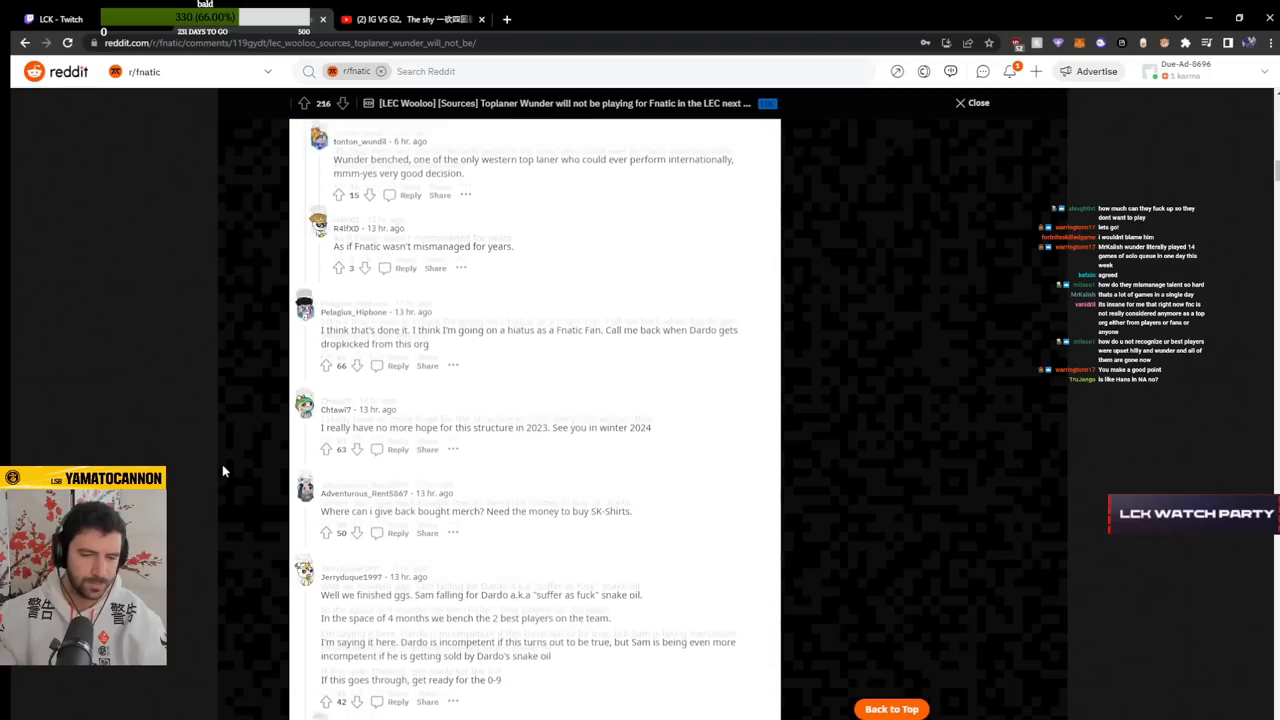
{"action": "scroll", "scroll_direction": "down", "scroll_amount": 3}
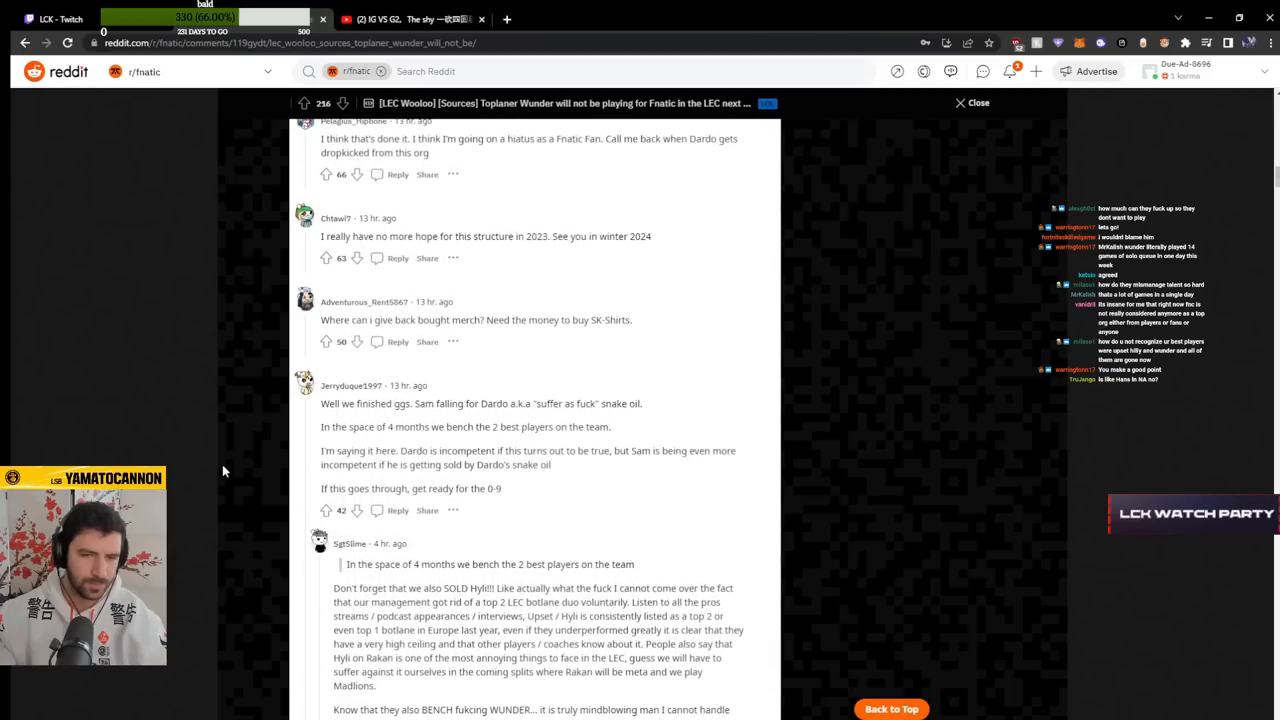
{"action": "mouse_move", "coordinate": [210, 468]}
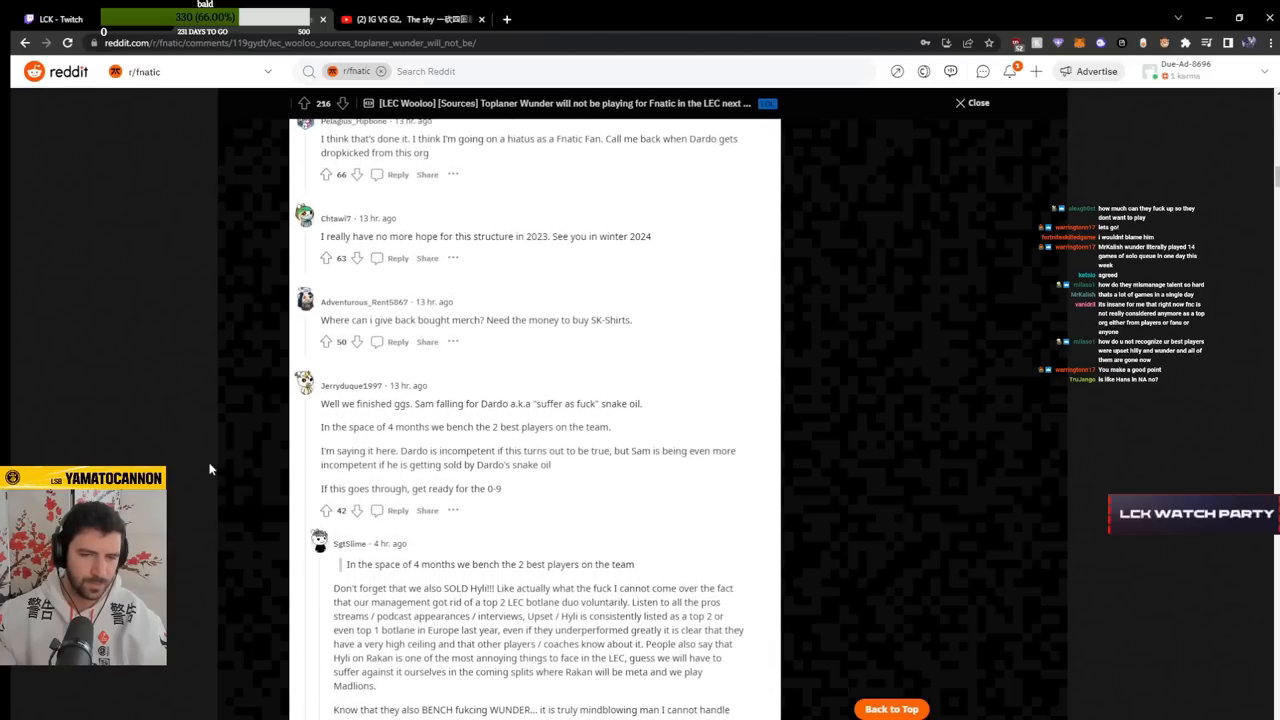
{"action": "scroll", "scroll_direction": "down", "scroll_amount": 3}
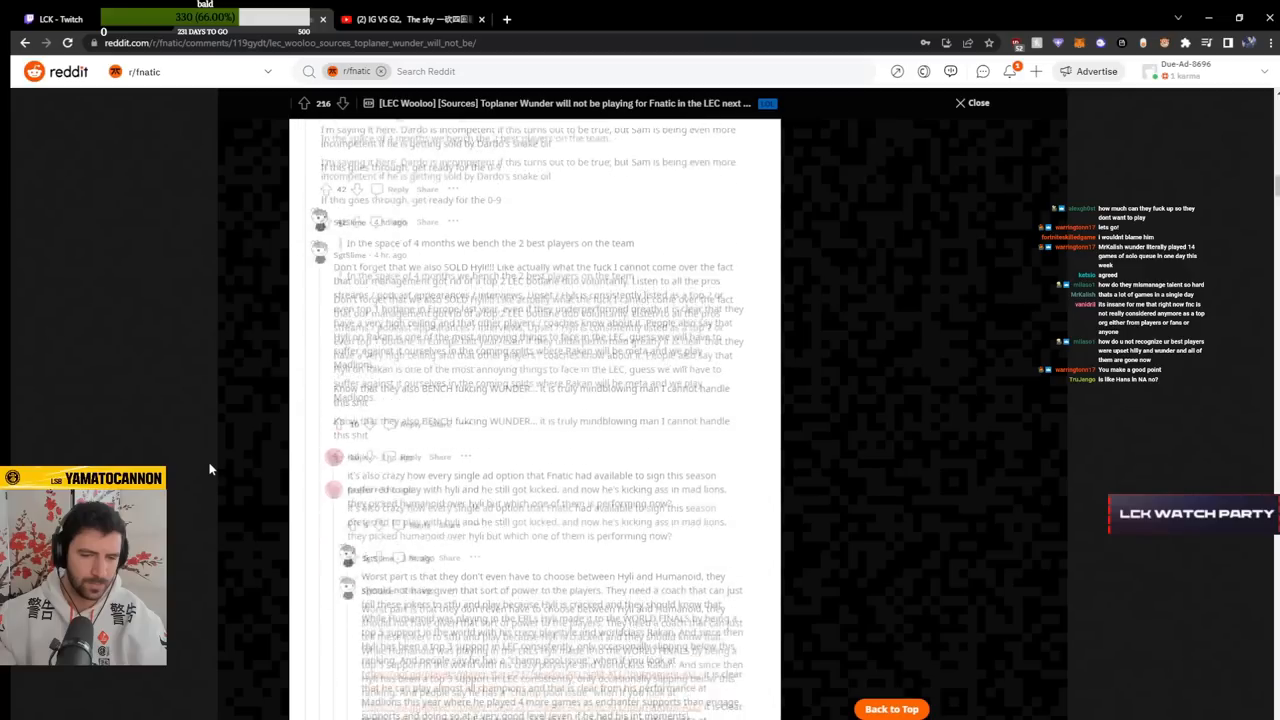
{"action": "scroll", "scroll_direction": "down", "scroll_amount": 3}
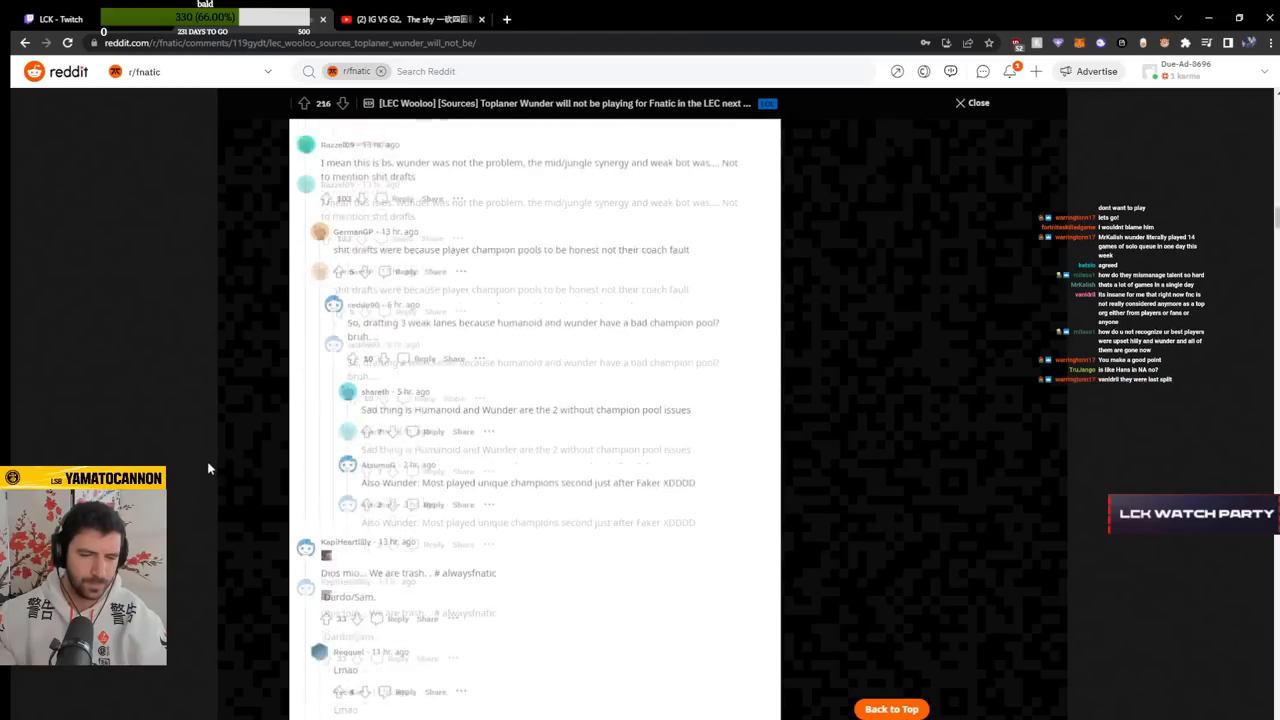
{"action": "scroll", "scroll_direction": "down", "scroll_amount": 3}
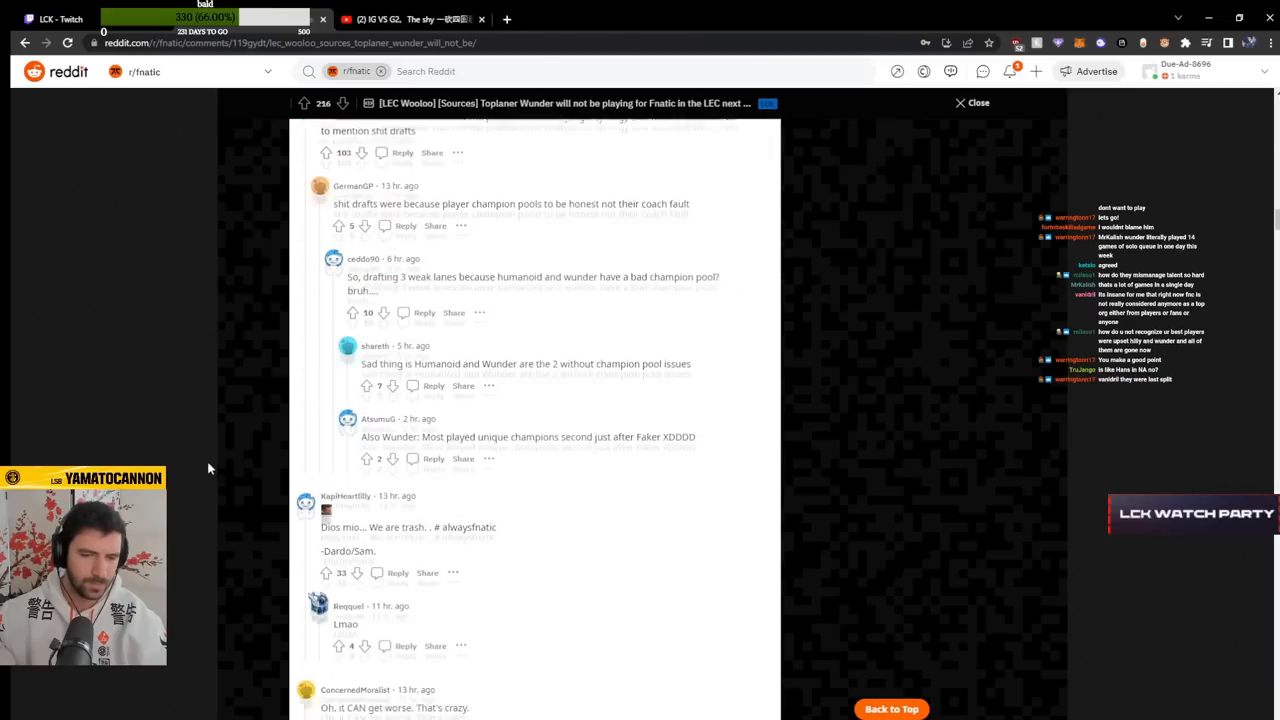
{"action": "scroll", "scroll_direction": "down", "scroll_amount": 3}
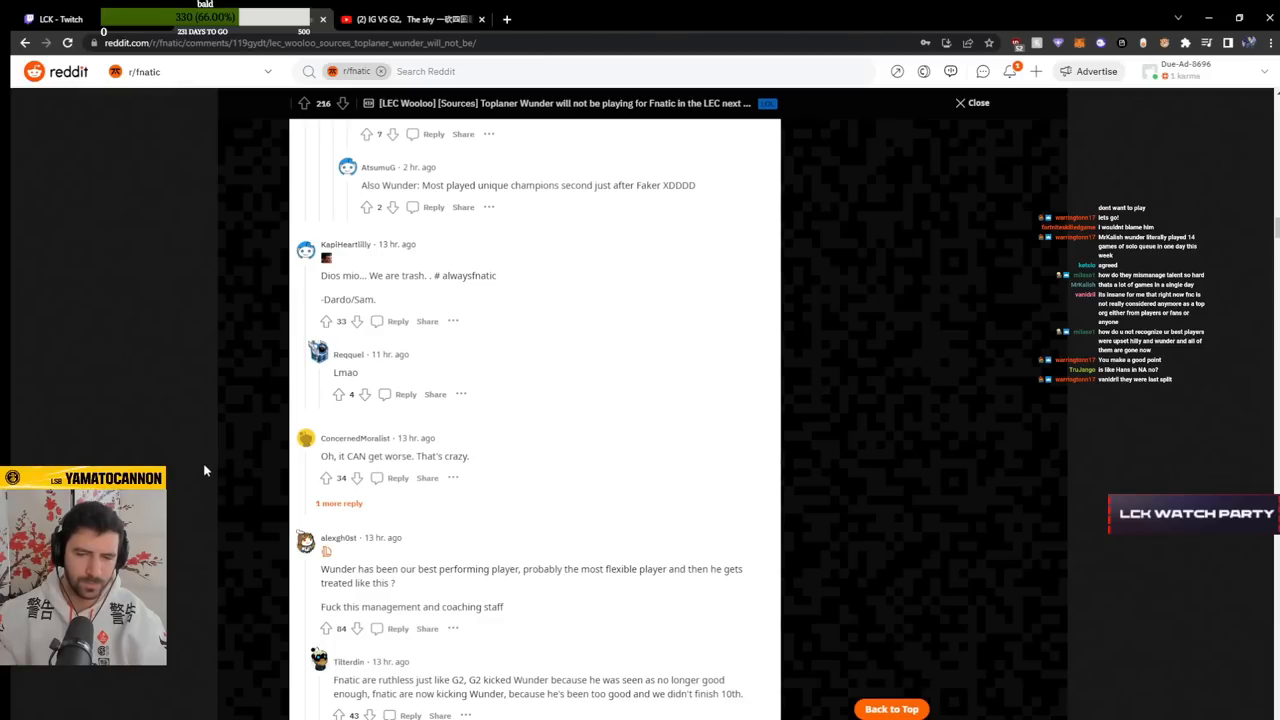
{"action": "scroll", "scroll_direction": "down", "scroll_amount": 3}
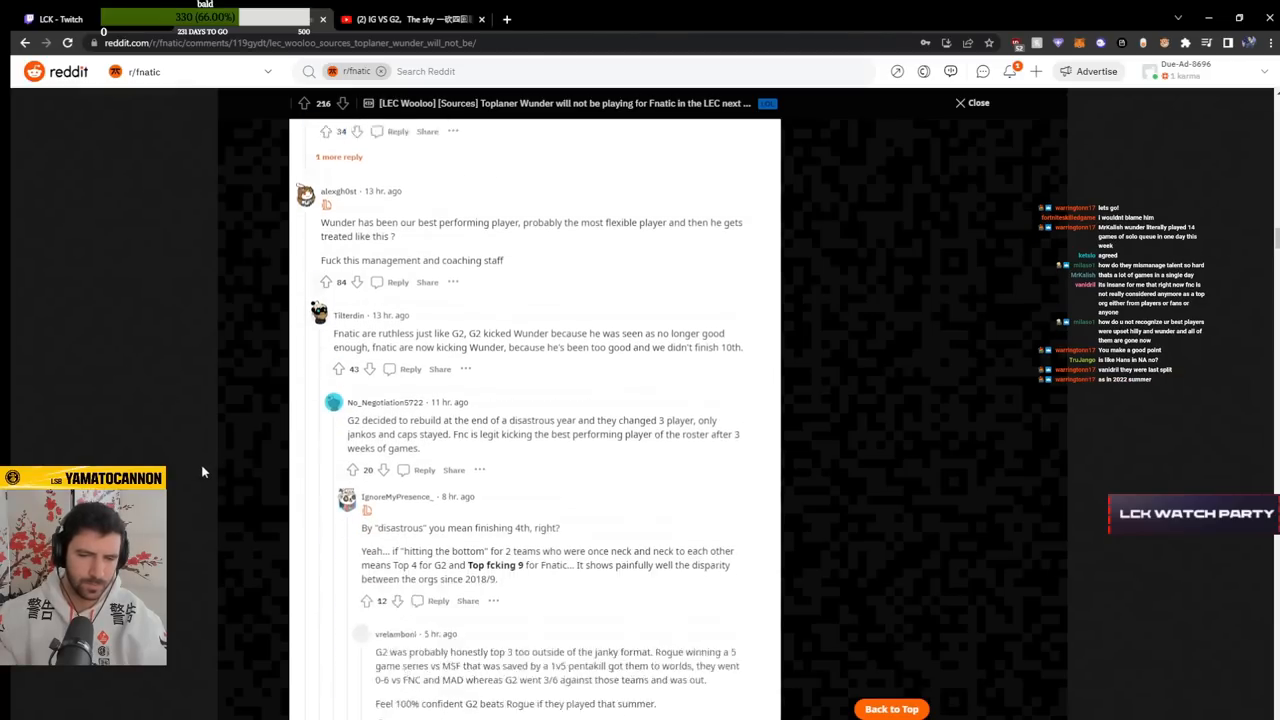
{"action": "scroll", "scroll_direction": "down", "scroll_amount": 3}
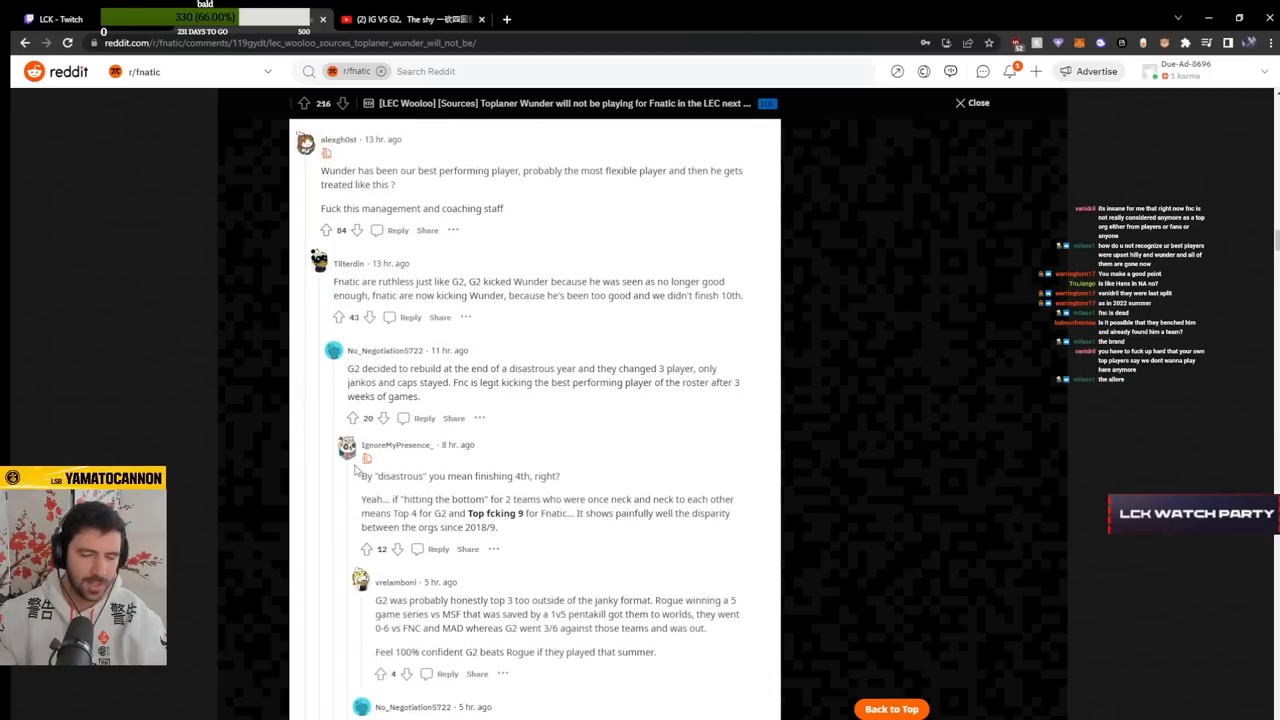
{"action": "scroll", "scroll_direction": "up", "scroll_amount": 3}
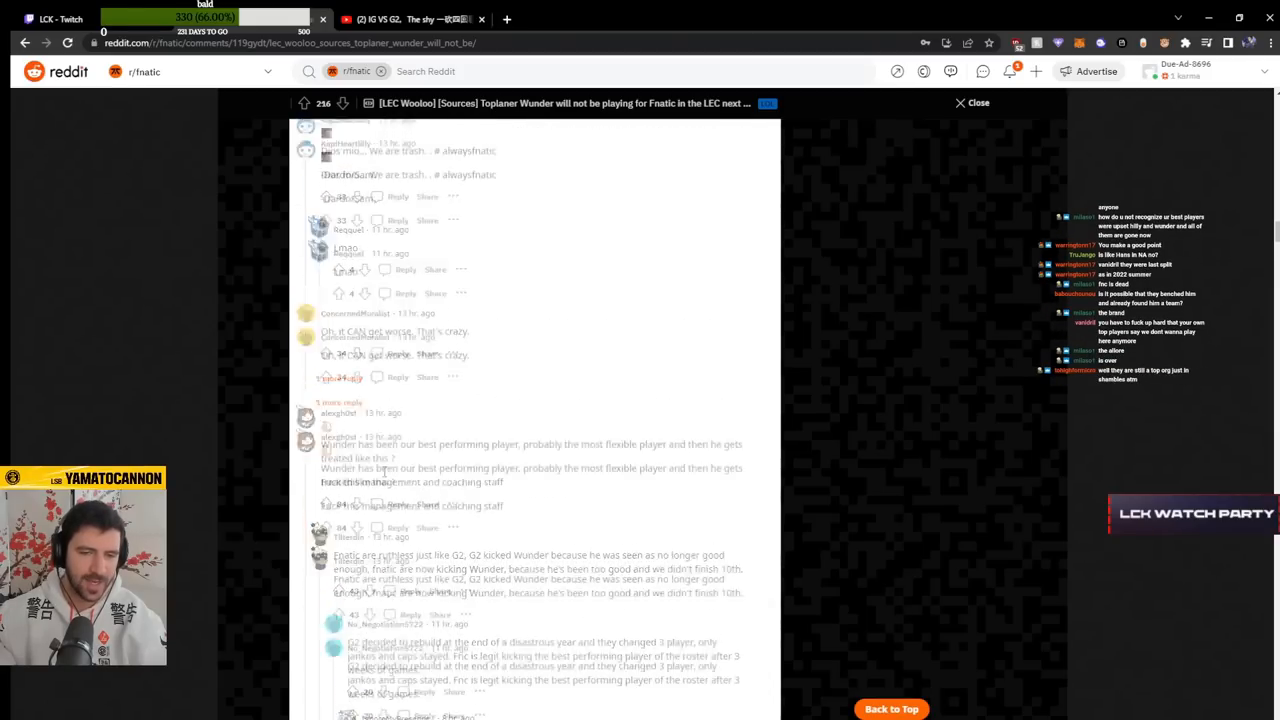
{"action": "scroll", "scroll_direction": "down", "scroll_amount": 3}
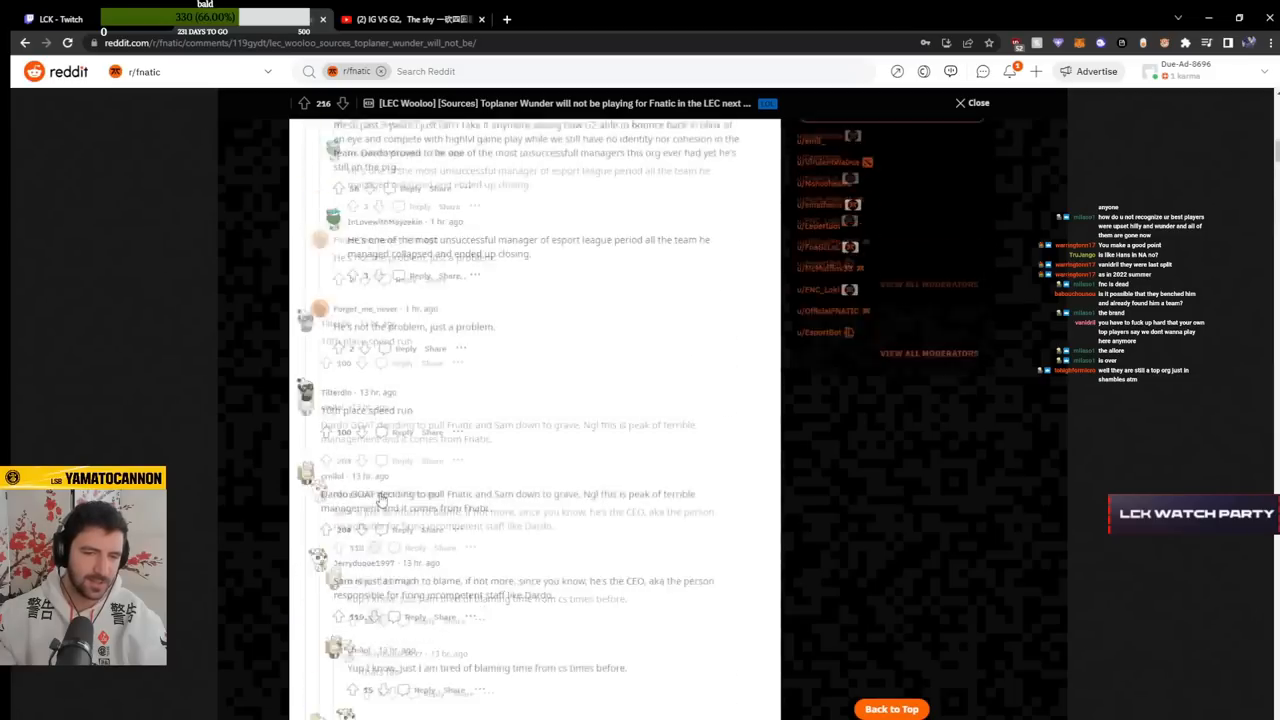